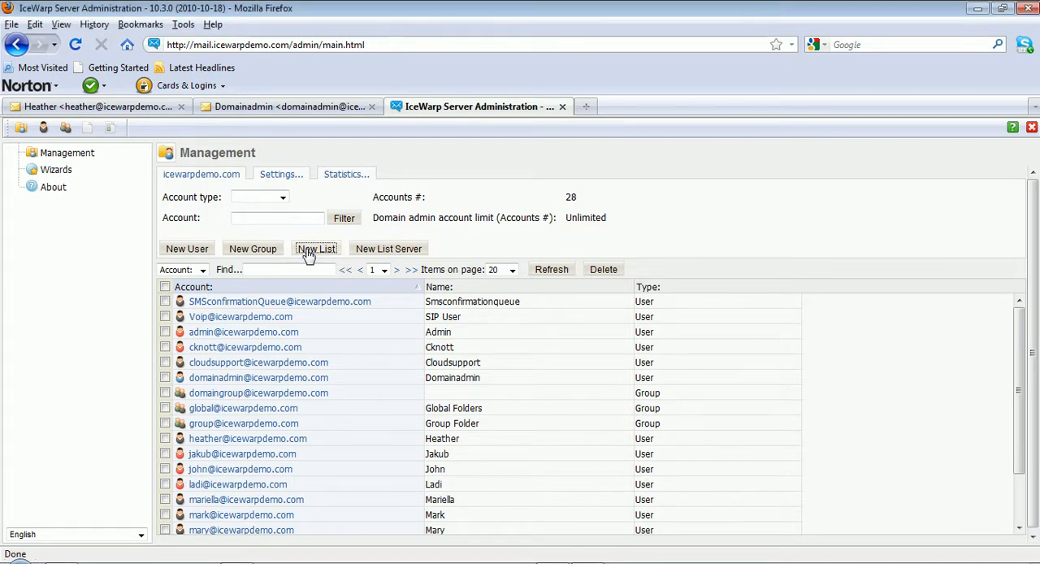
Step: Start a new mailing list with alias 'list' and description 'Company List'
{"action": "left_click", "coordinate": [315, 248]}
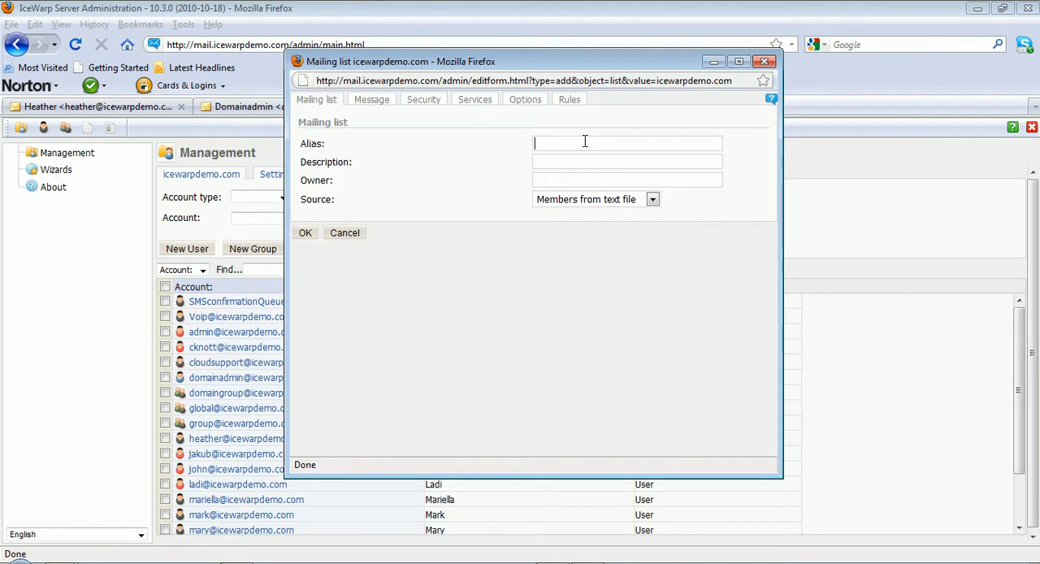
{"action": "type", "text": "list"}
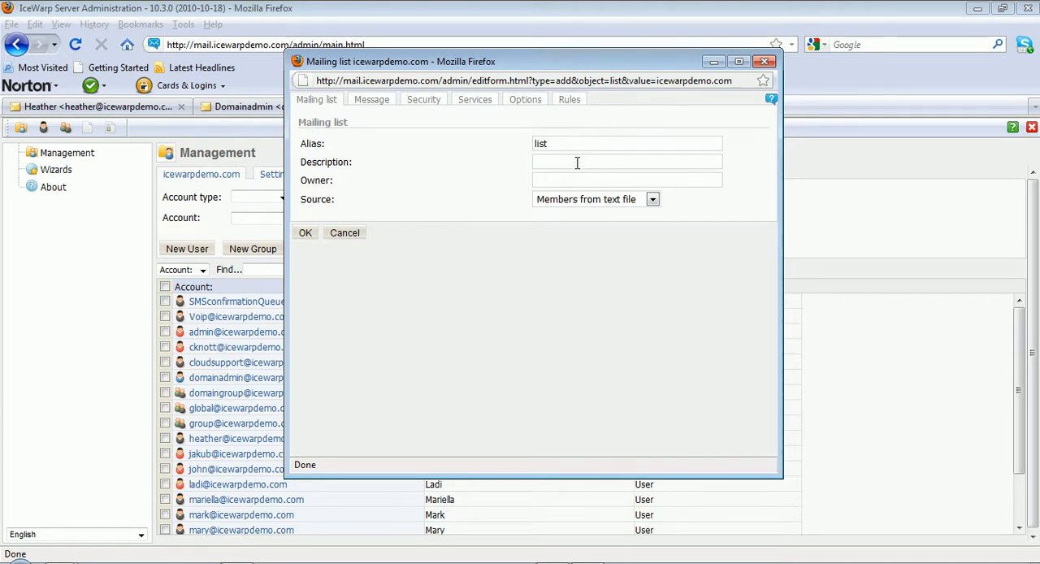
{"action": "type", "text": "Company"}
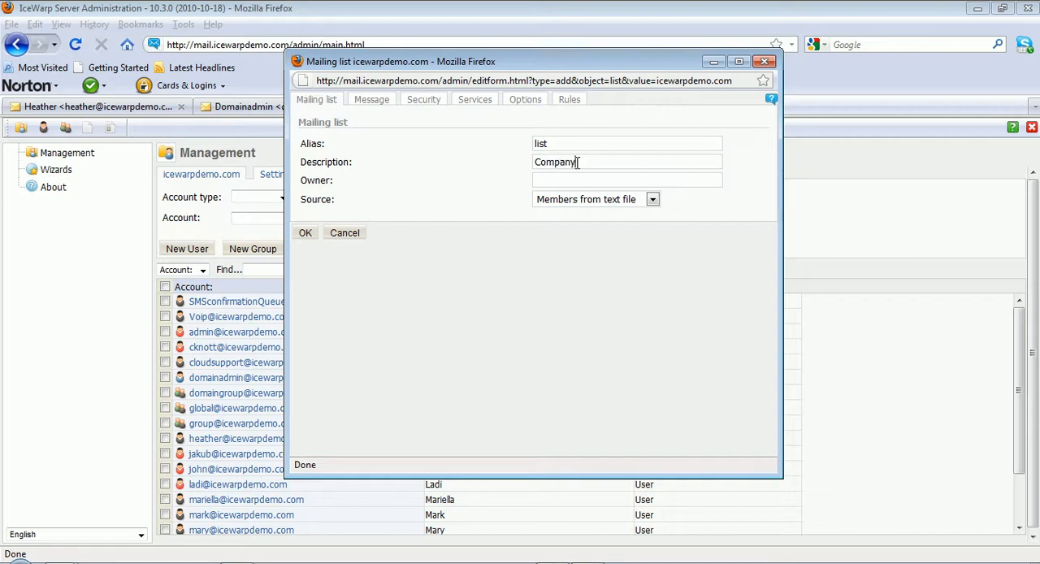
{"action": "type", "text": "List"}
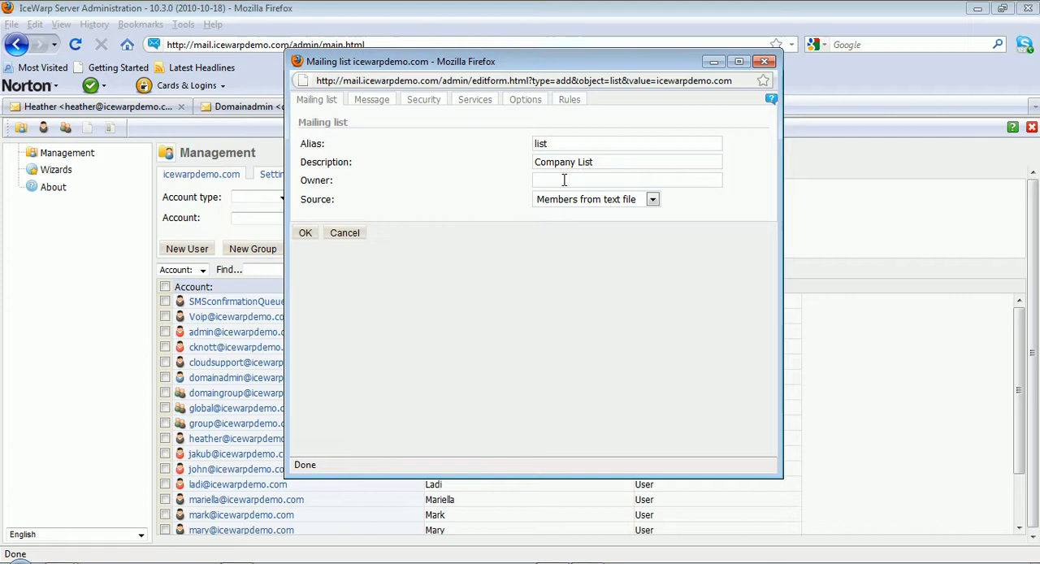
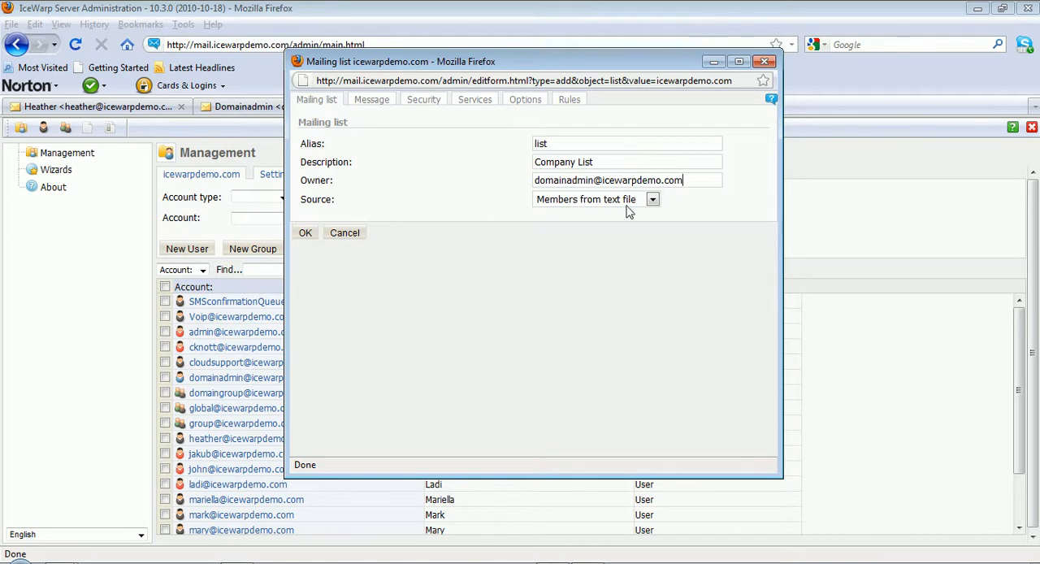
{"action": "left_click", "coordinate": [652, 199]}
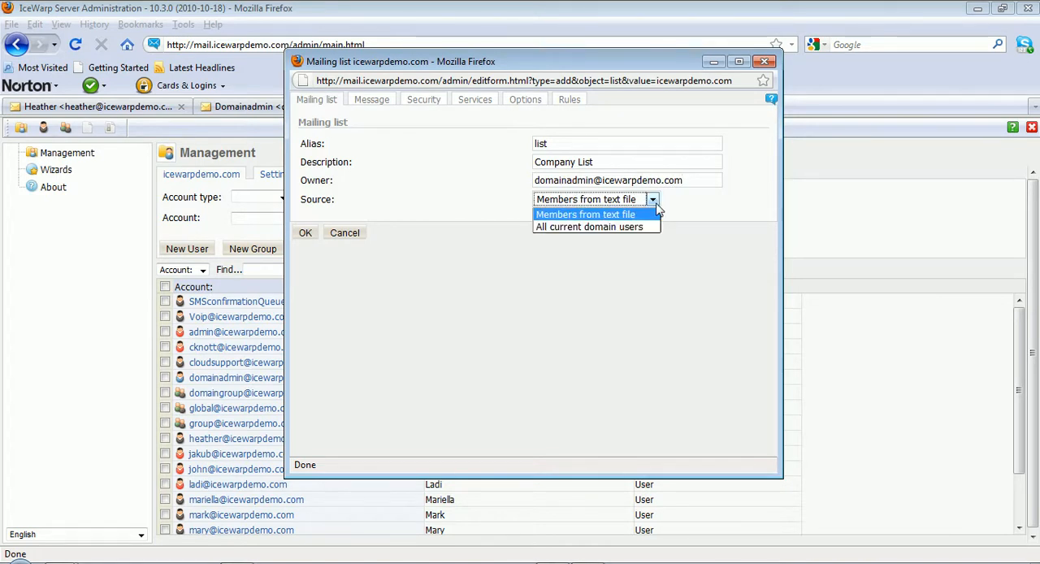
{"action": "mouse_move", "coordinate": [593, 226]}
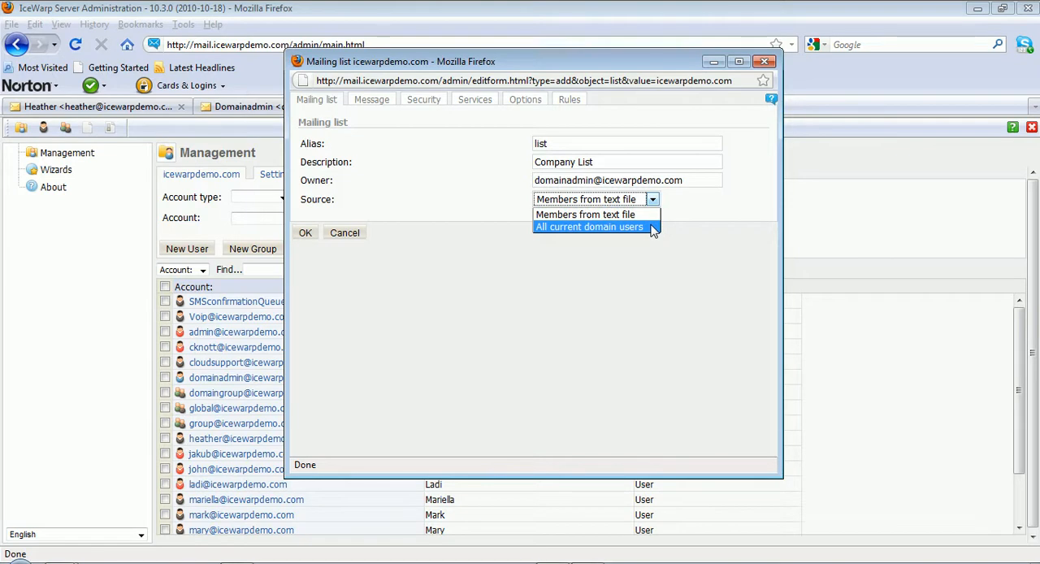
{"action": "left_click", "coordinate": [589, 227]}
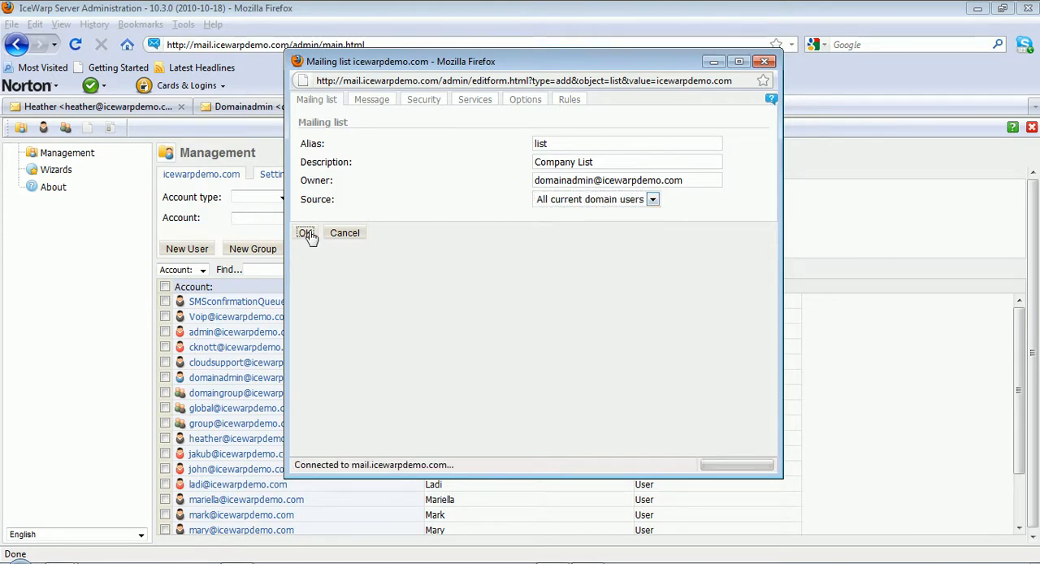
{"action": "left_click", "coordinate": [306, 232]}
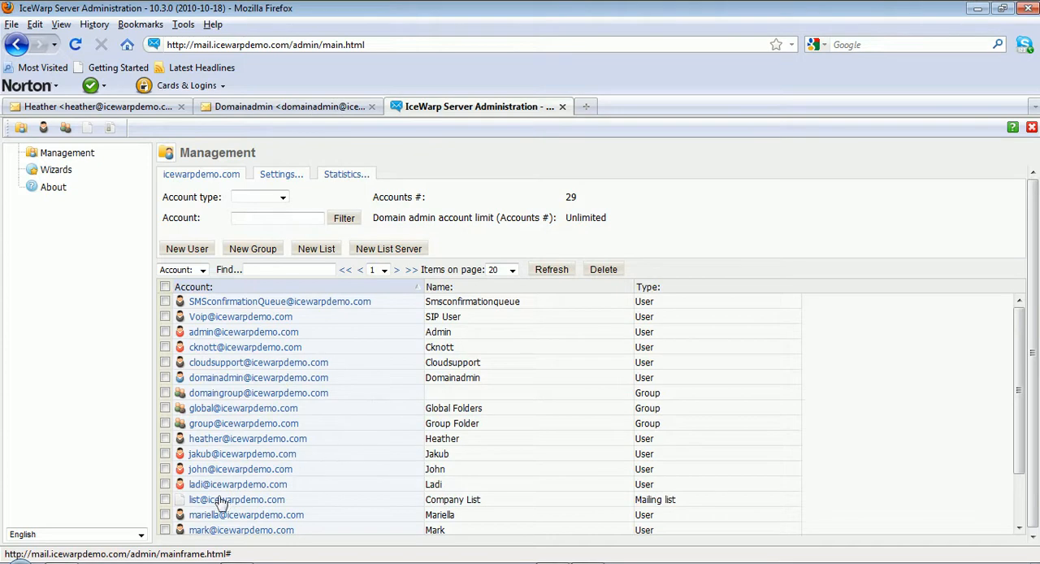
{"action": "double_click", "coordinate": [232, 500]}
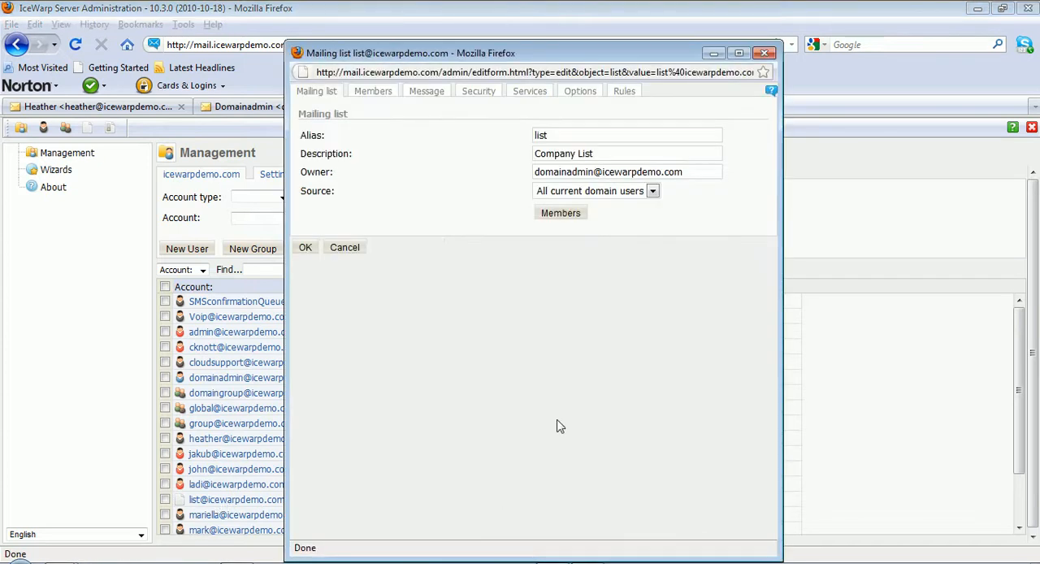
{"action": "left_click", "coordinate": [373, 91]}
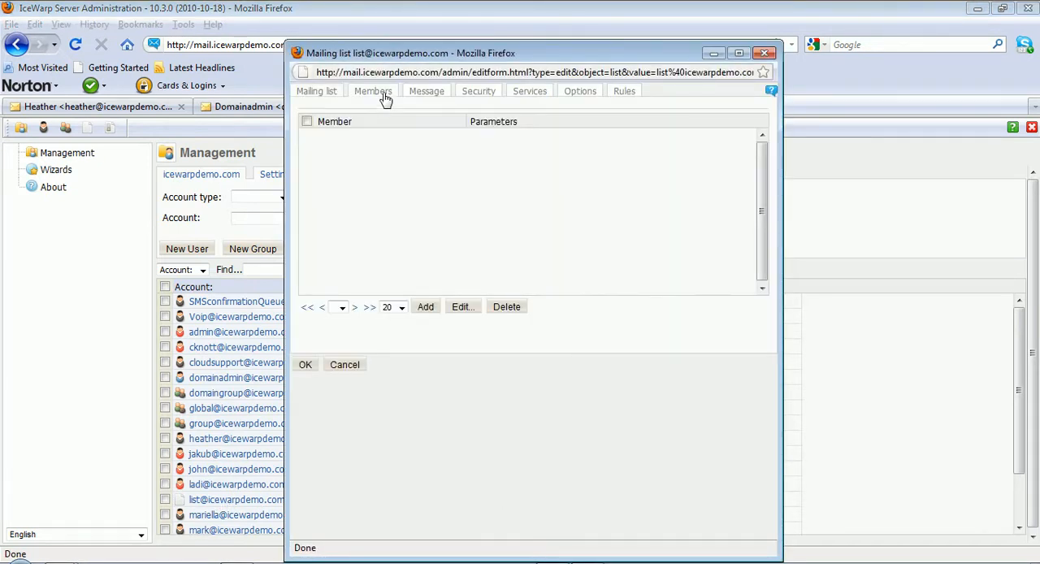
{"action": "mouse_move", "coordinate": [426, 306]}
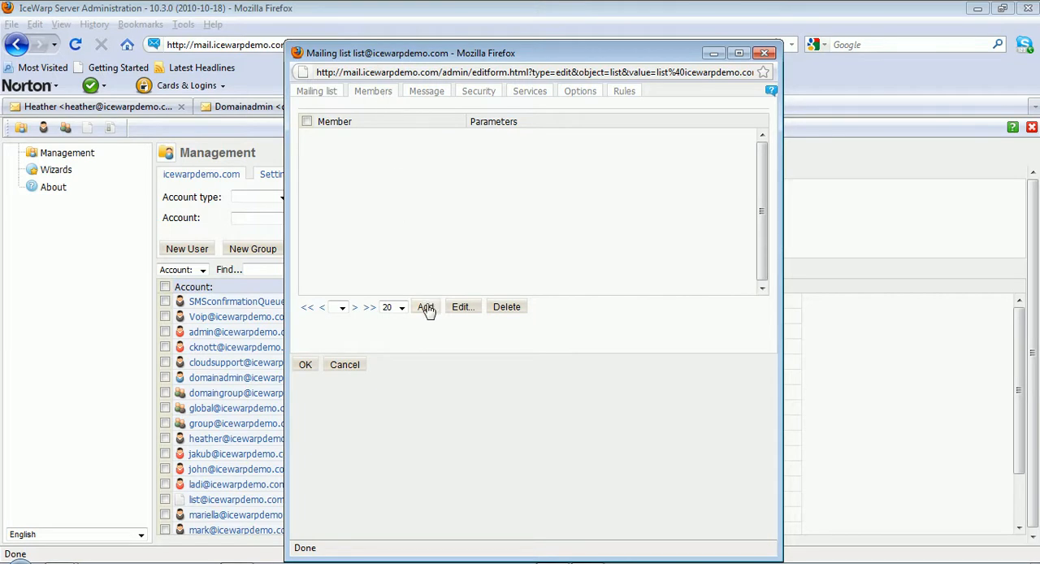
{"action": "left_click", "coordinate": [426, 307]}
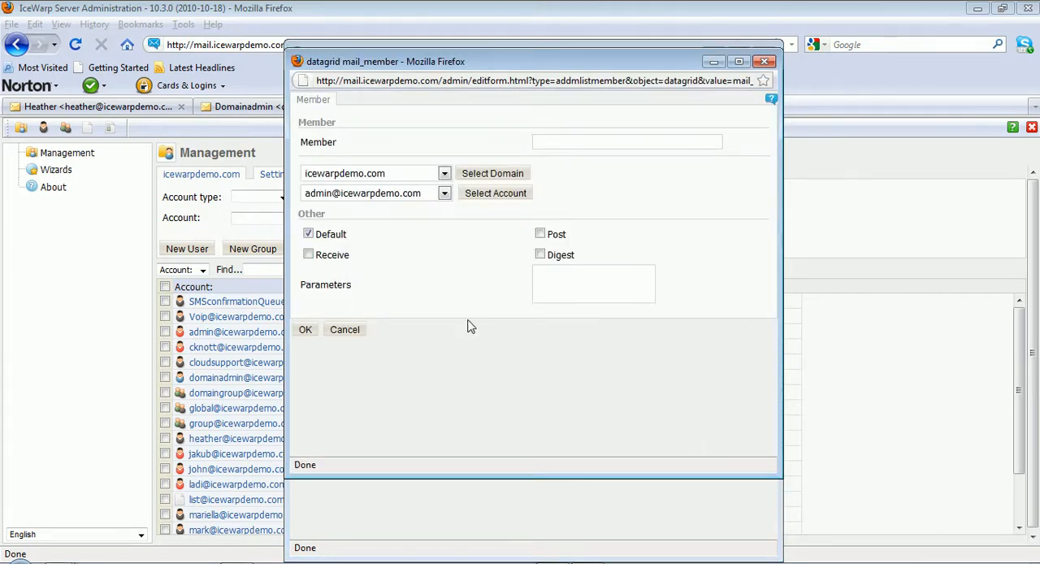
{"action": "mouse_move", "coordinate": [321, 391]}
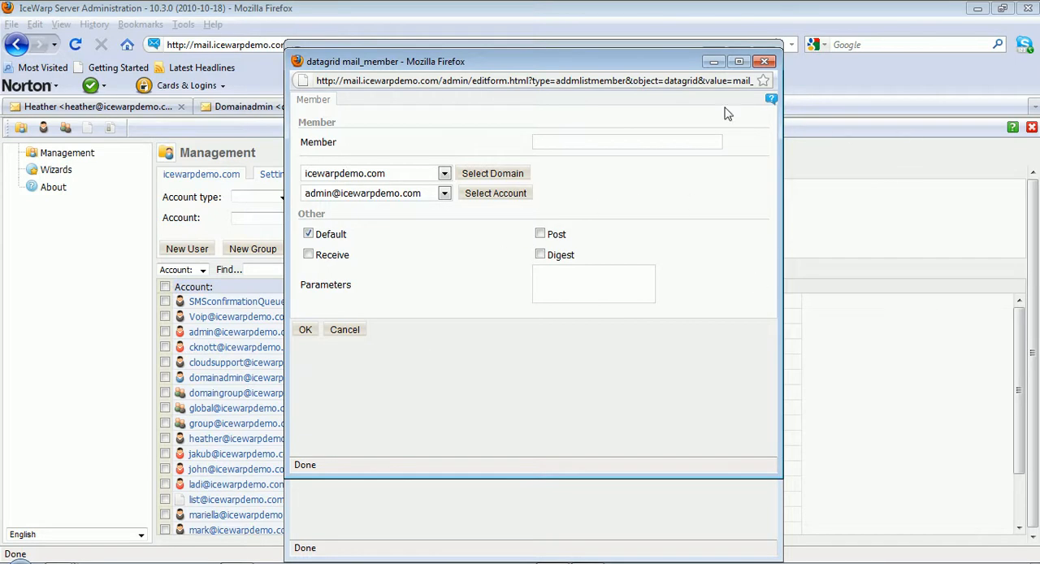
{"action": "mouse_move", "coordinate": [418, 278]}
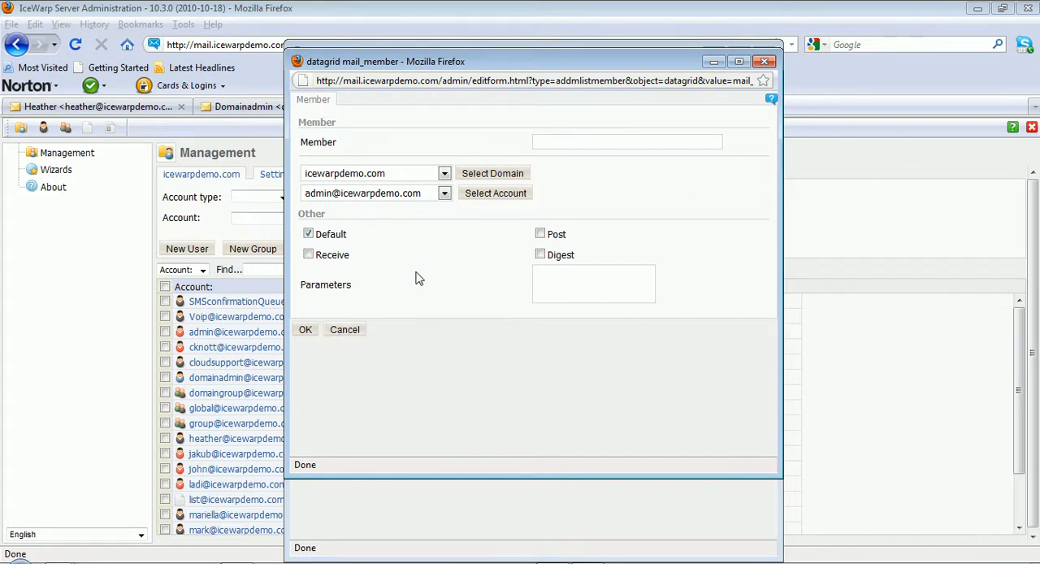
{"action": "mouse_move", "coordinate": [430, 250]}
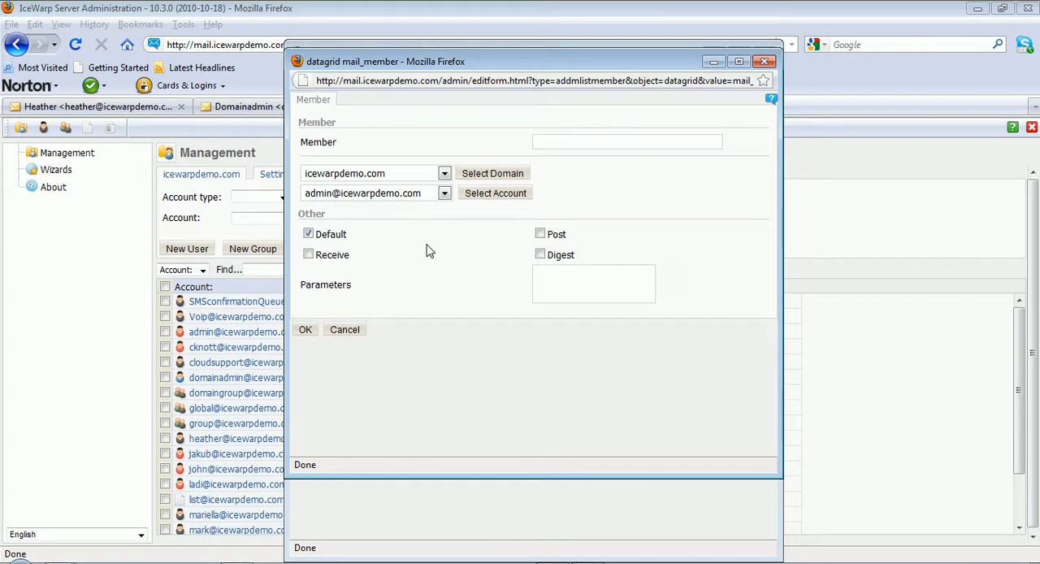
{"action": "mouse_move", "coordinate": [374, 245]}
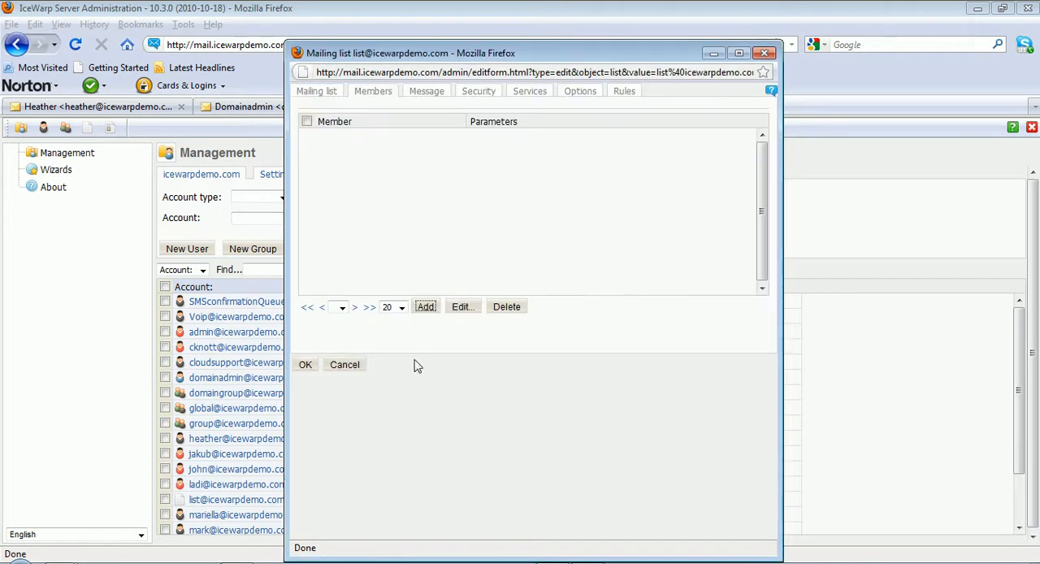
Step: Show the list's Message settings for sender, reply-to and subject
{"action": "left_click", "coordinate": [426, 90]}
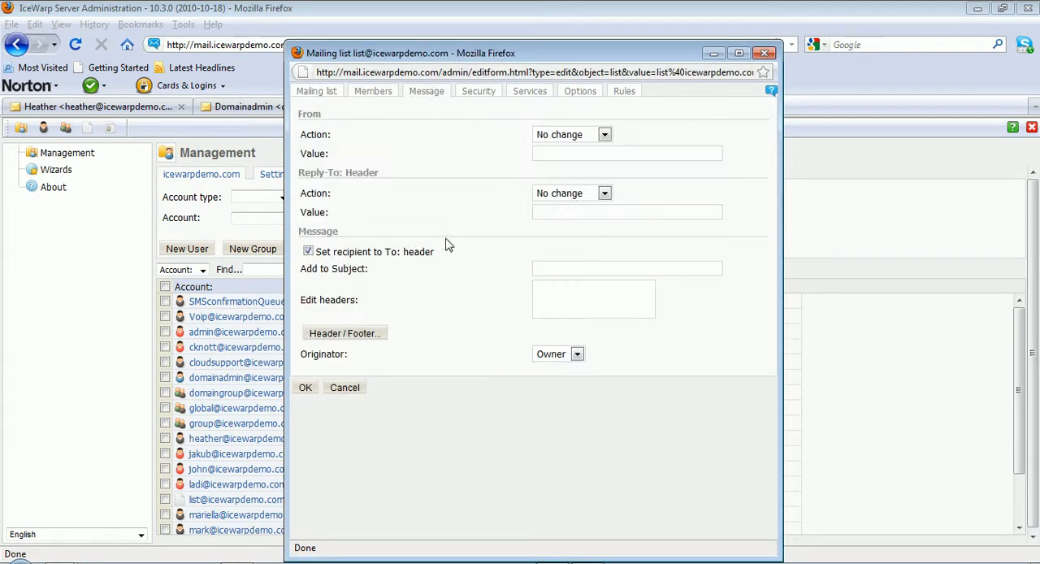
{"action": "mouse_move", "coordinate": [461, 230]}
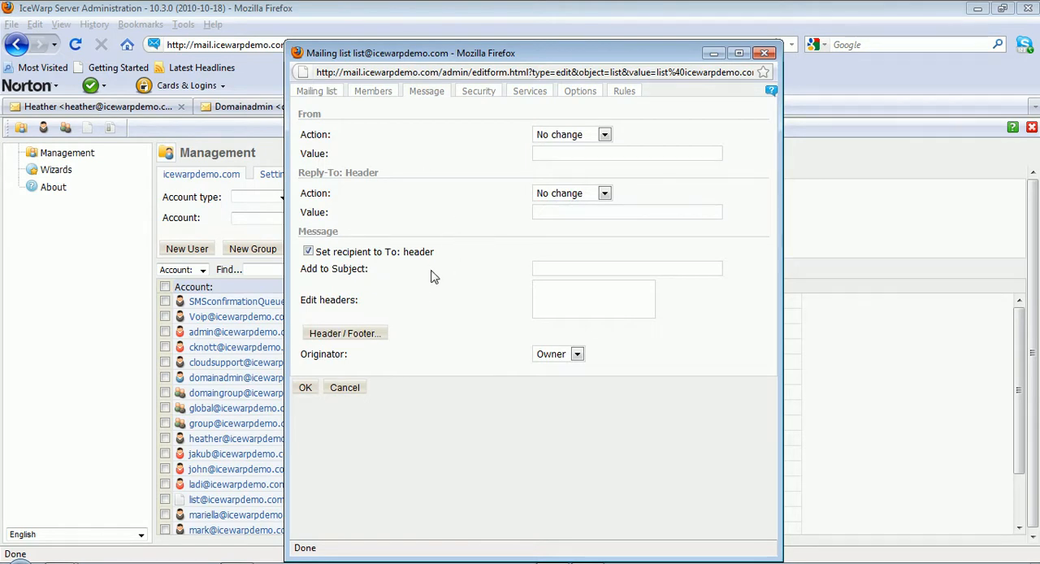
{"action": "mouse_move", "coordinate": [509, 289]}
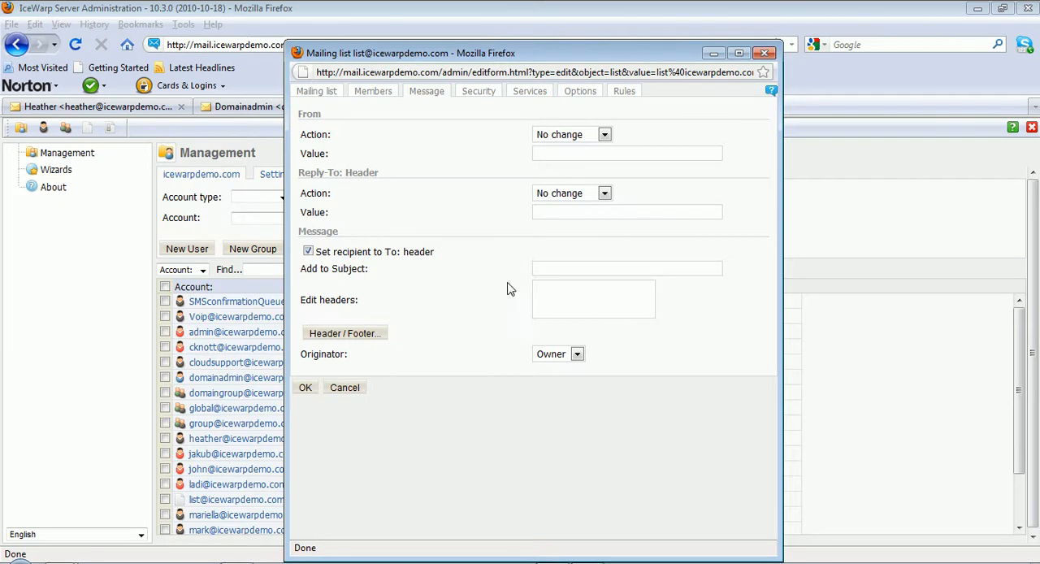
{"action": "left_click", "coordinate": [344, 332]}
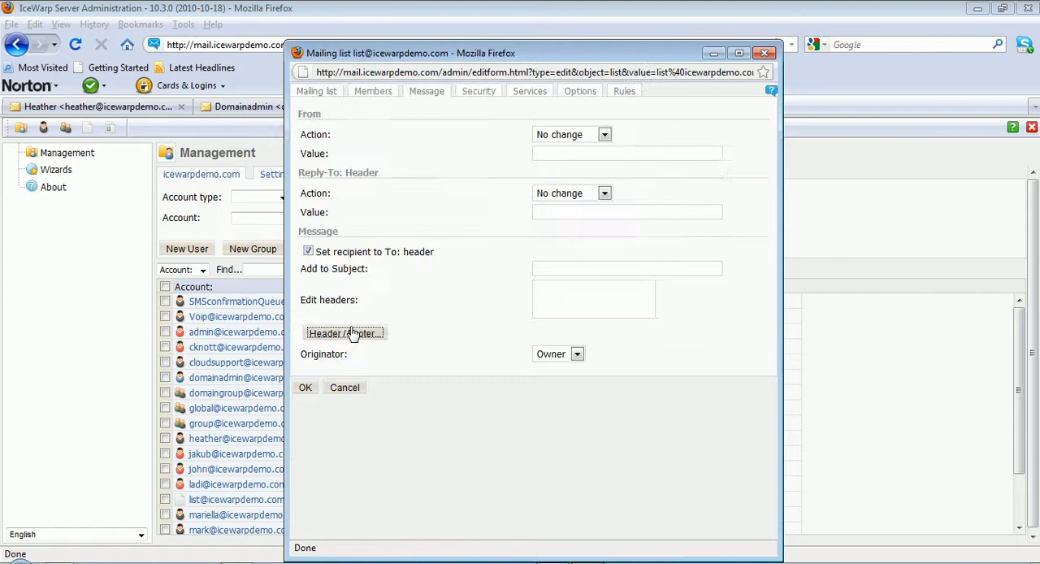
{"action": "left_click", "coordinate": [479, 90]}
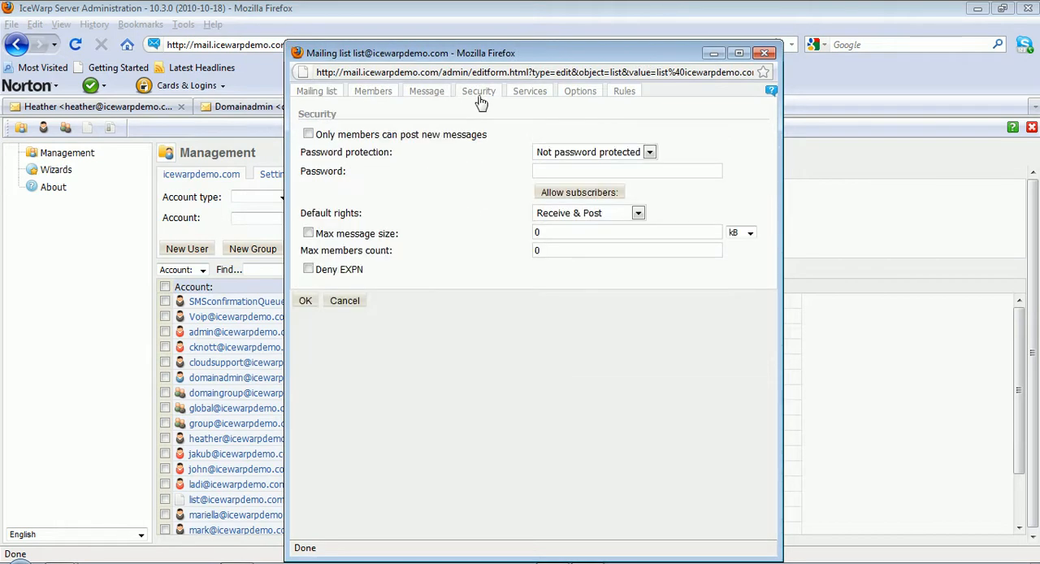
{"action": "mouse_move", "coordinate": [394, 145]}
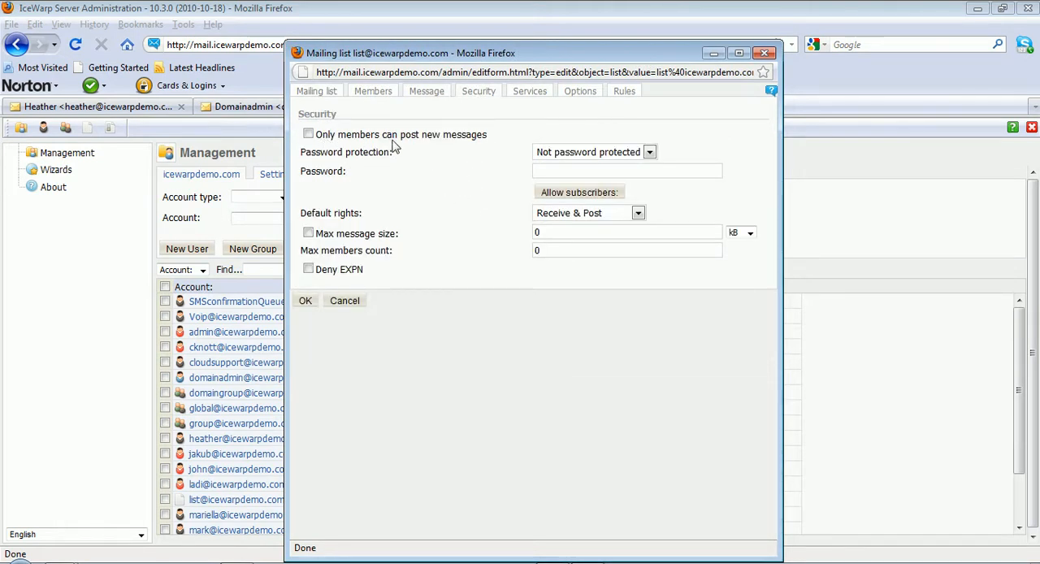
{"action": "mouse_move", "coordinate": [408, 191]}
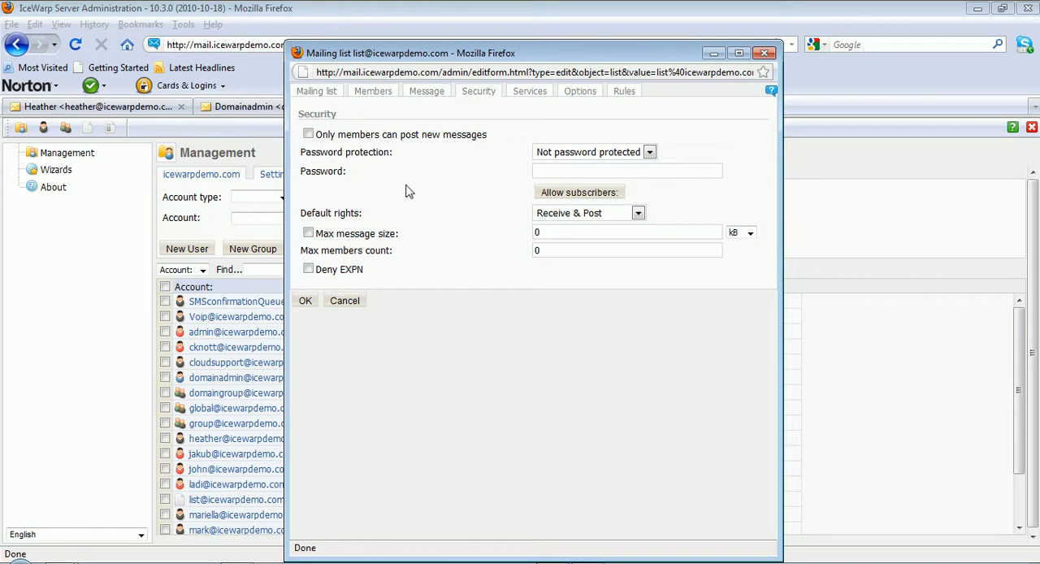
{"action": "mouse_move", "coordinate": [534, 171]}
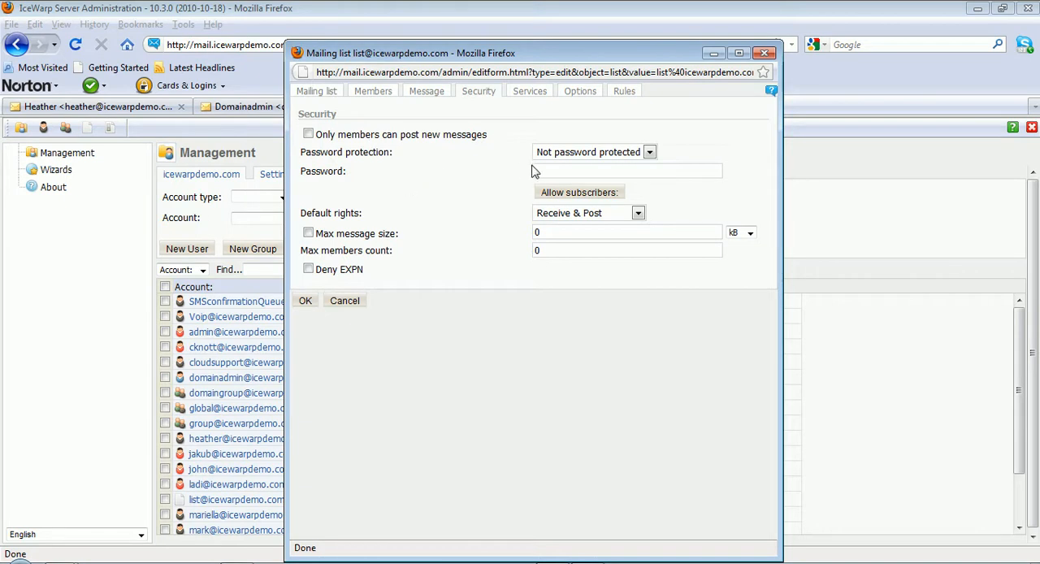
{"action": "left_click", "coordinate": [649, 151]}
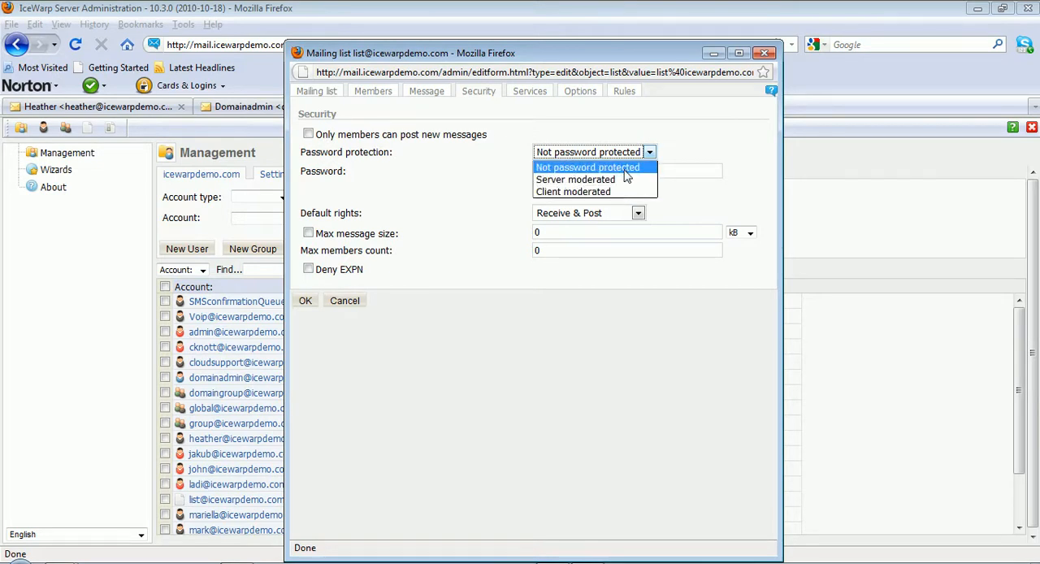
{"action": "left_click", "coordinate": [587, 167]}
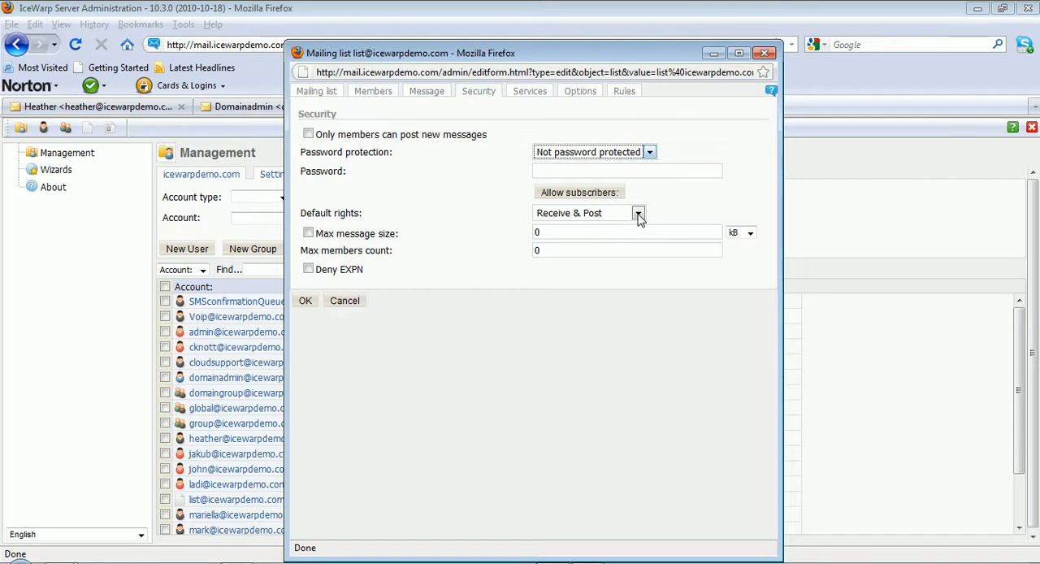
{"action": "left_click", "coordinate": [637, 213]}
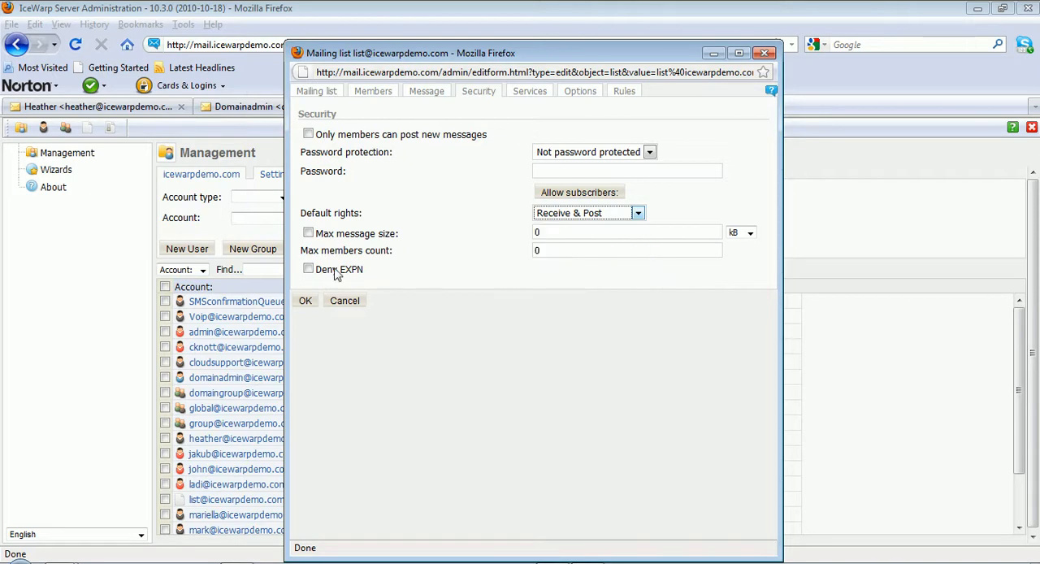
{"action": "mouse_move", "coordinate": [376, 270]}
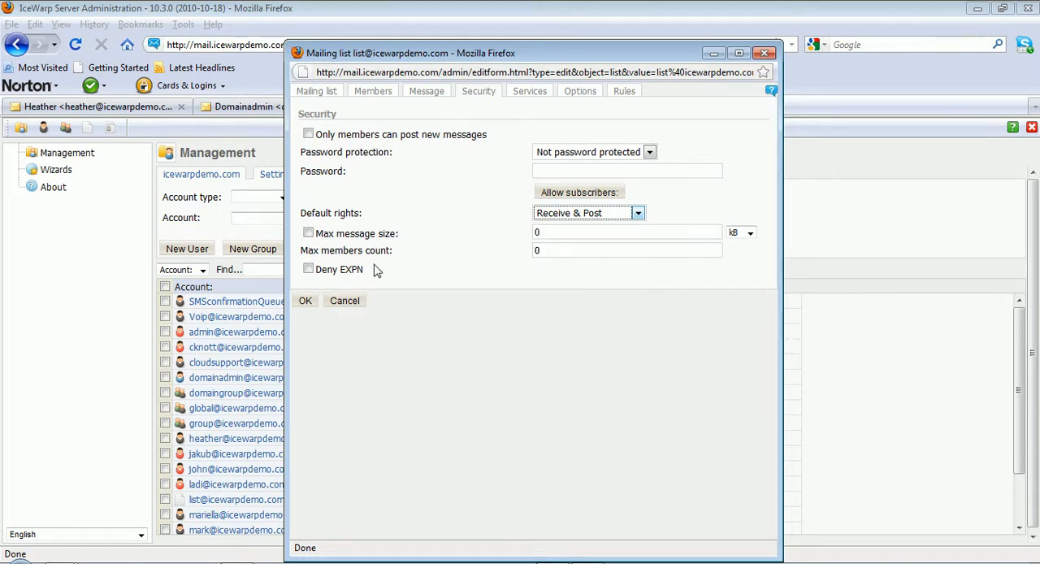
{"action": "mouse_move", "coordinate": [540, 112]}
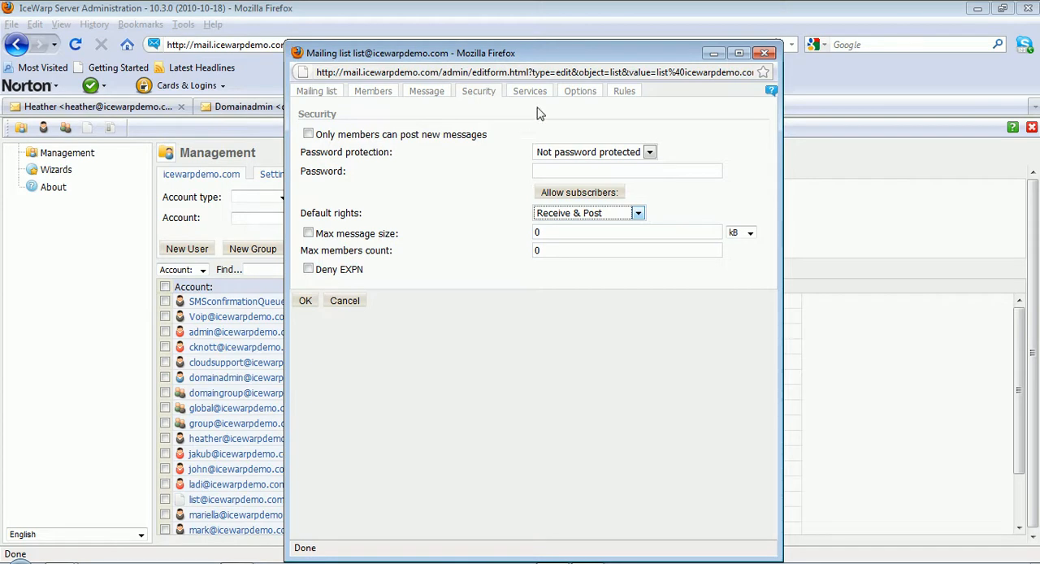
Step: Review Services and Options, save the list with defaults, and go to Domainadmin's webmail
{"action": "left_click", "coordinate": [530, 90]}
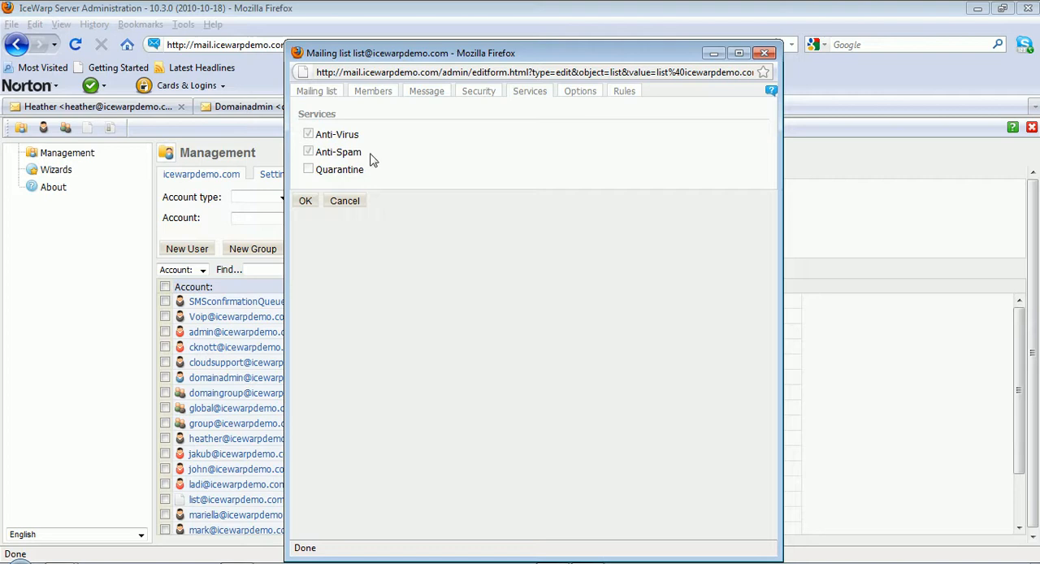
{"action": "mouse_move", "coordinate": [580, 151]}
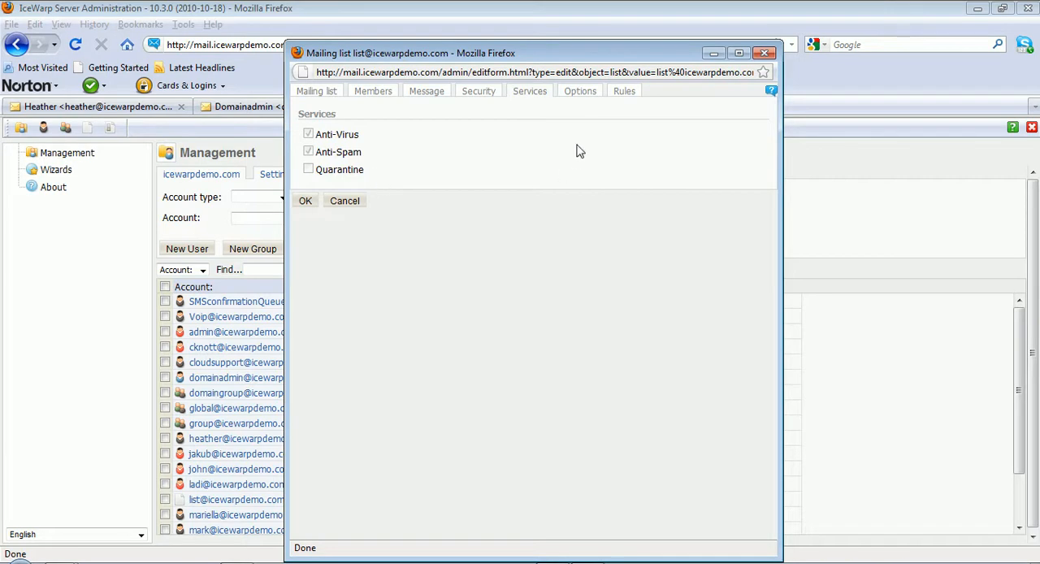
{"action": "left_click", "coordinate": [580, 90]}
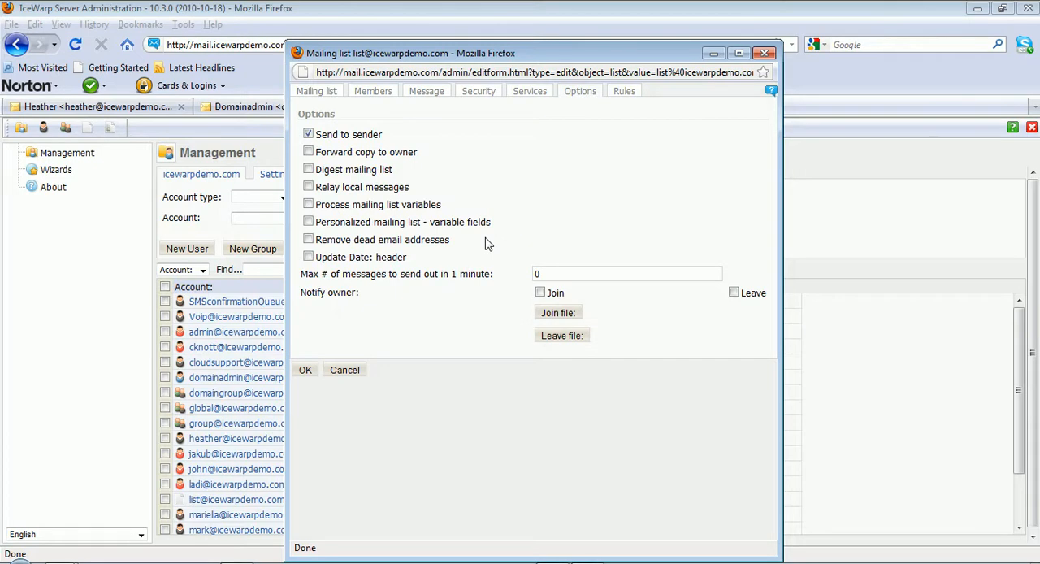
{"action": "mouse_move", "coordinate": [499, 241]}
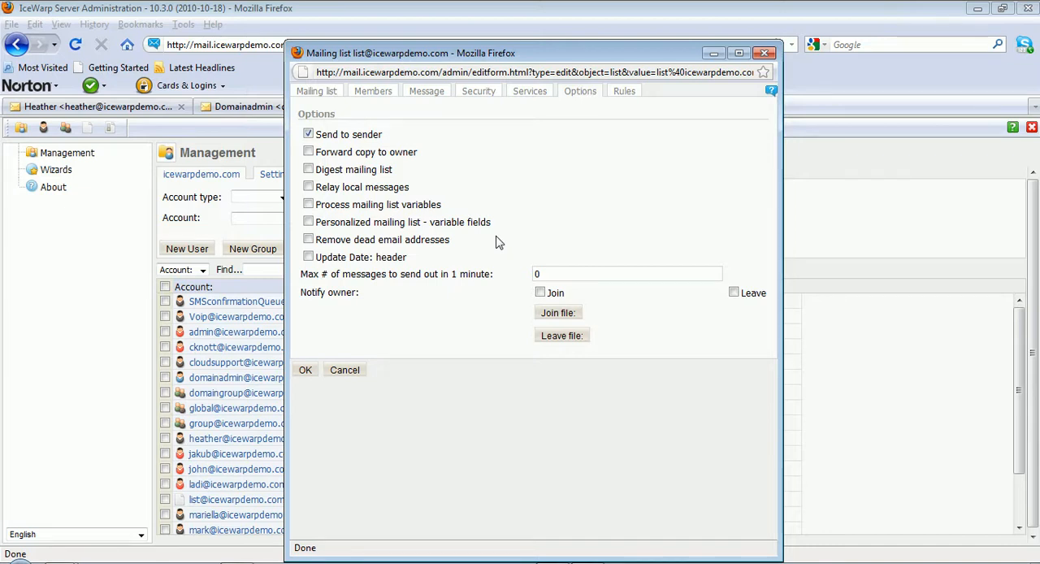
{"action": "mouse_move", "coordinate": [411, 241]}
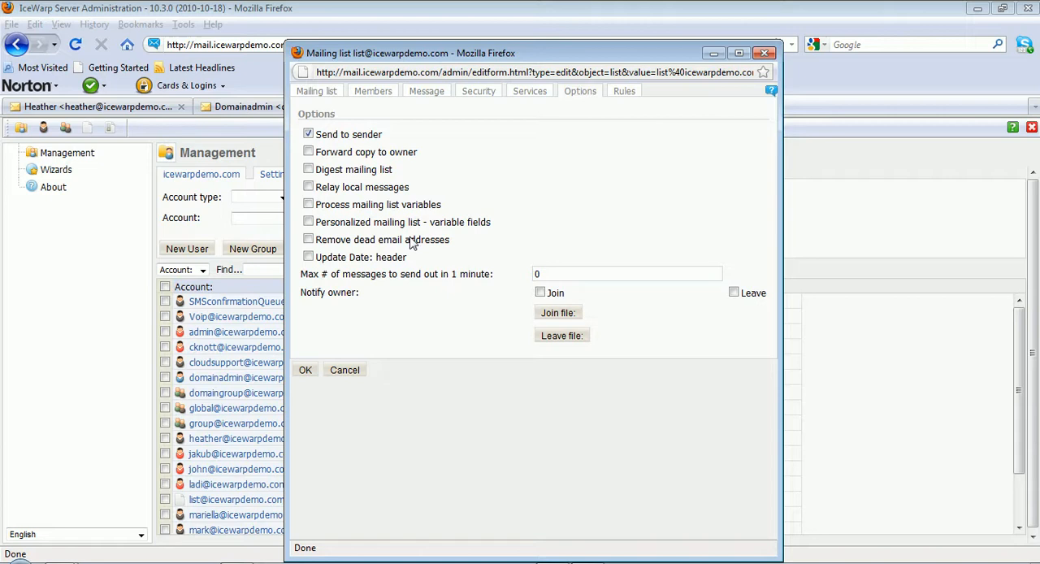
{"action": "left_click", "coordinate": [315, 91]}
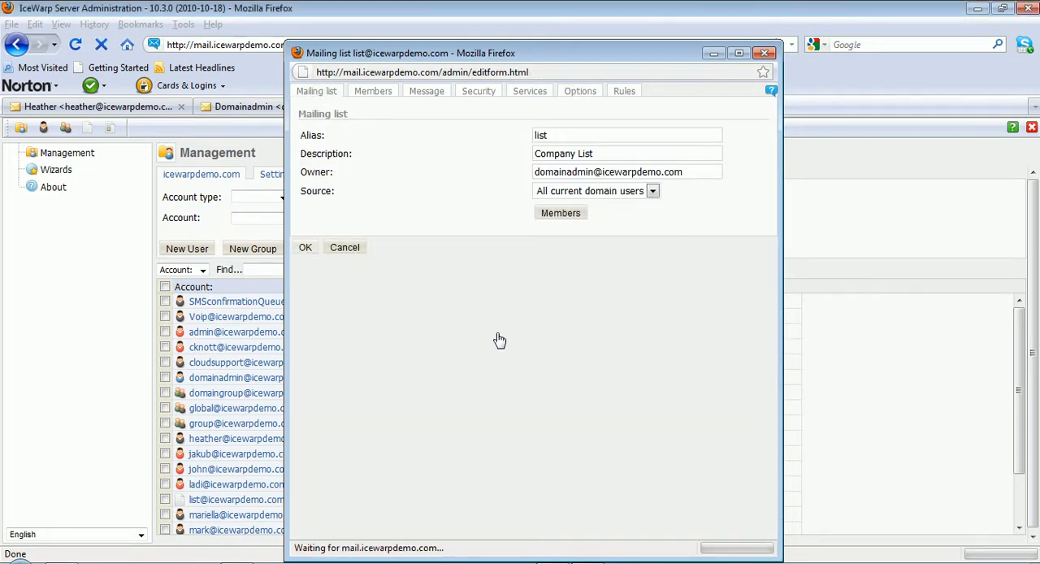
{"action": "left_click", "coordinate": [305, 247]}
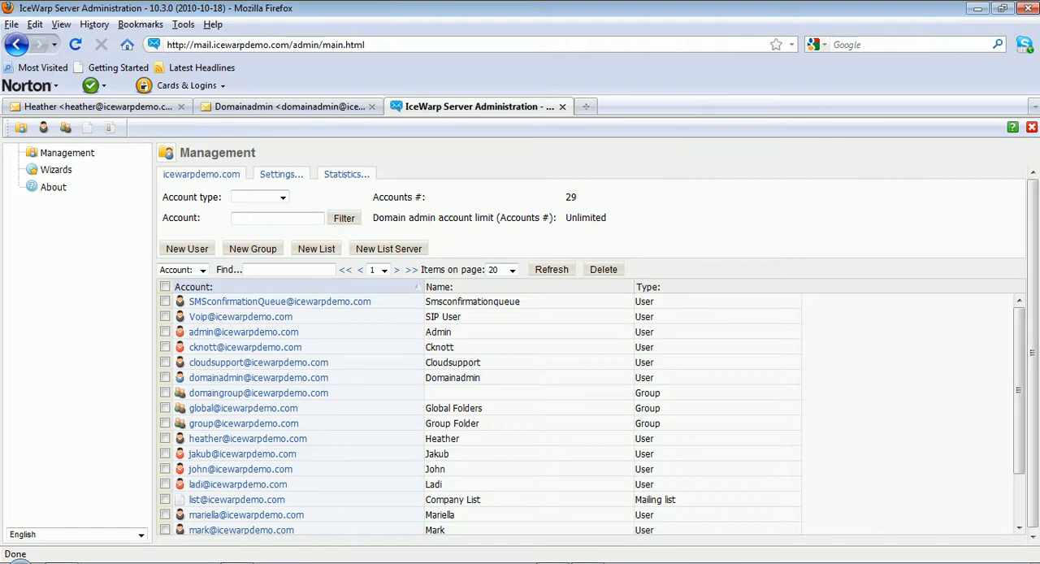
{"action": "left_click", "coordinate": [284, 106]}
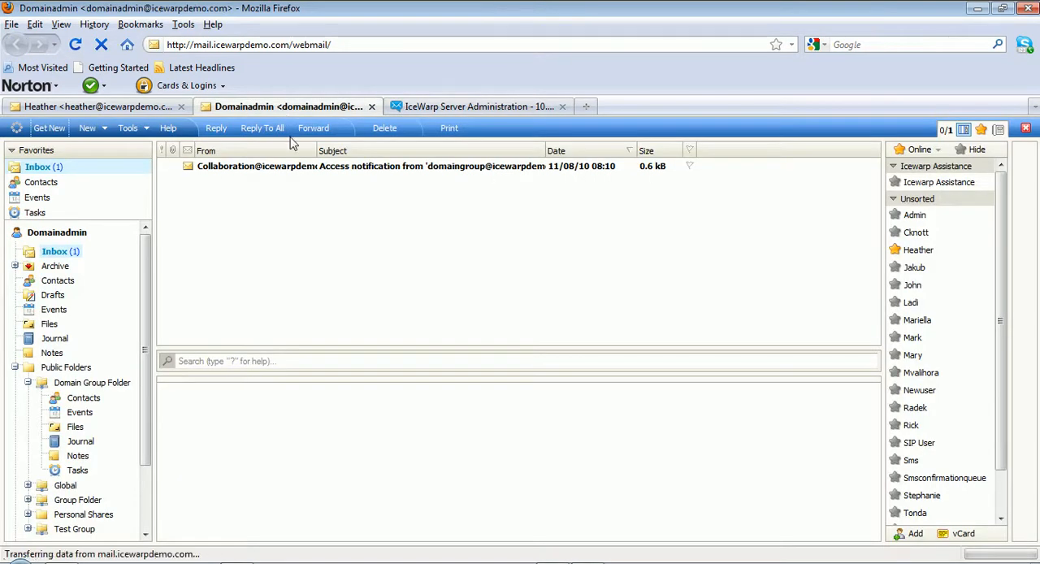
{"action": "left_click", "coordinate": [86, 128]}
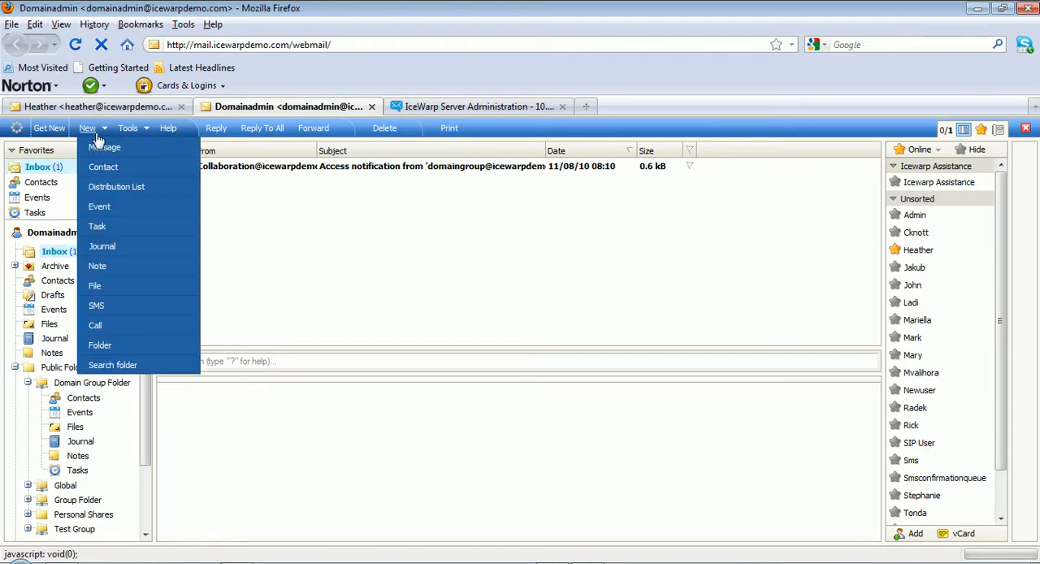
{"action": "left_click", "coordinate": [104, 147]}
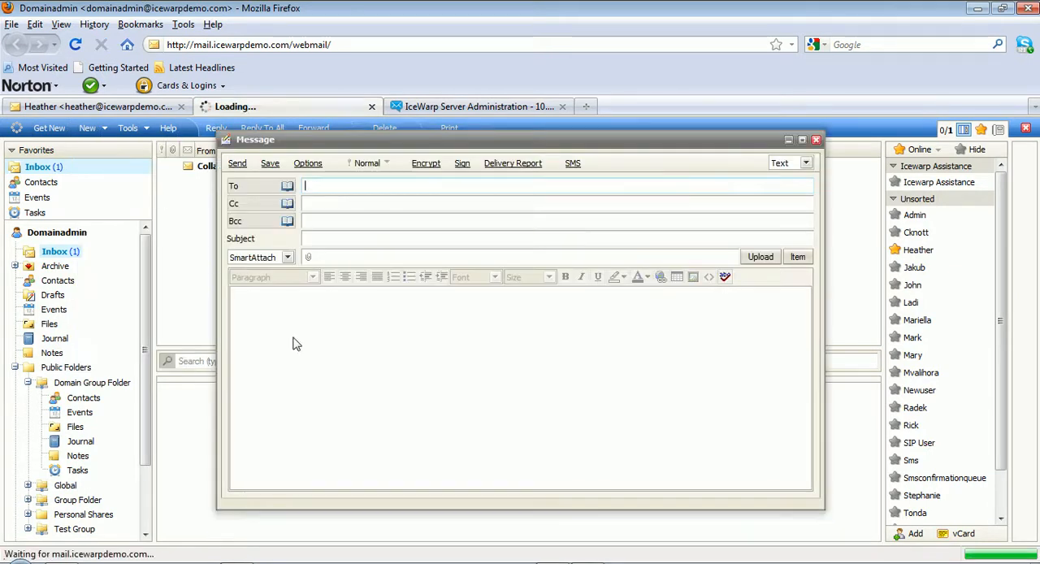
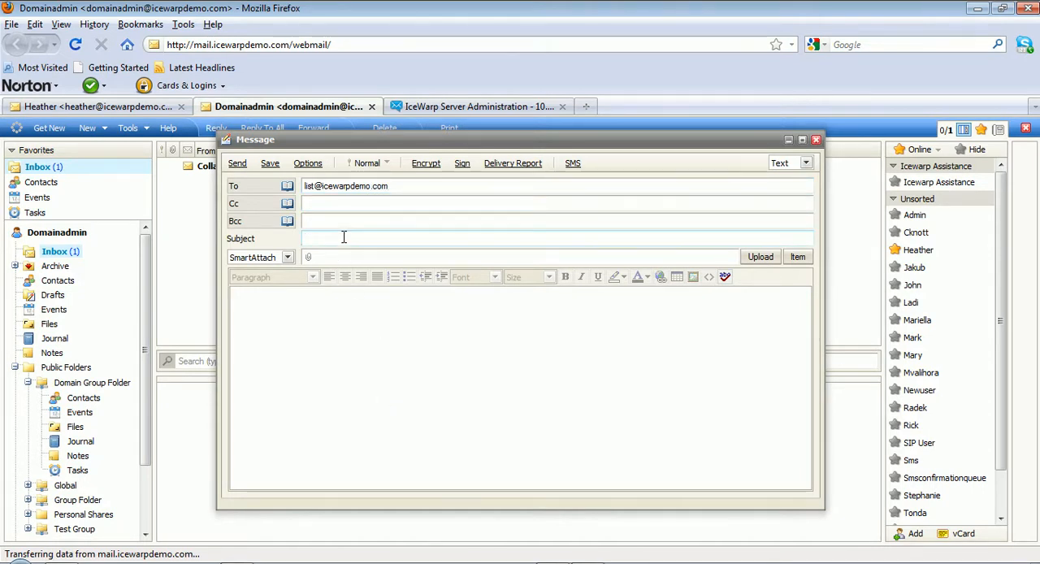
{"action": "type", "text": "Test"}
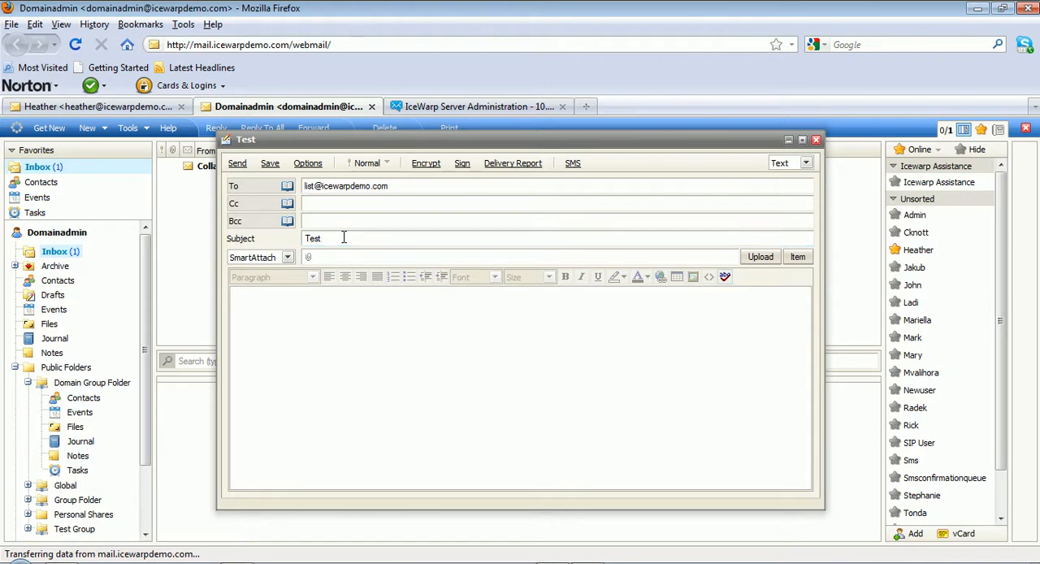
{"action": "type", "text": "This is a"}
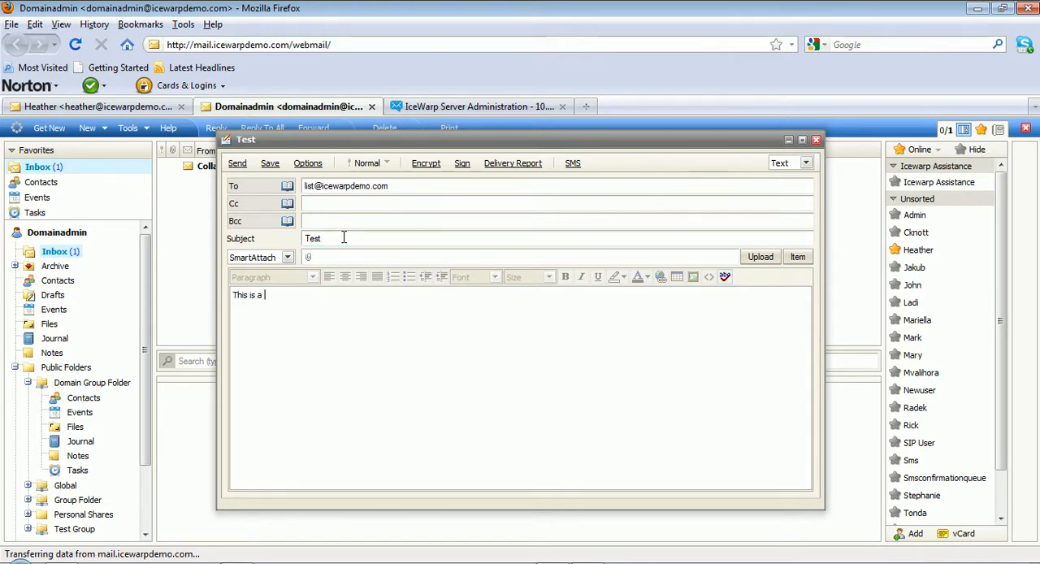
{"action": "type", "text": "test."}
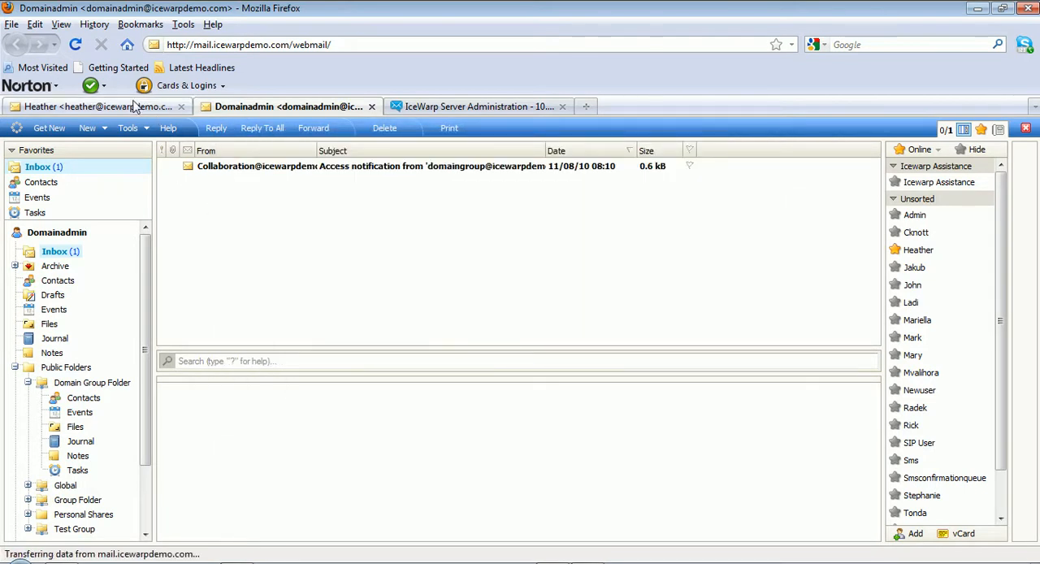
{"action": "left_click", "coordinate": [97, 106]}
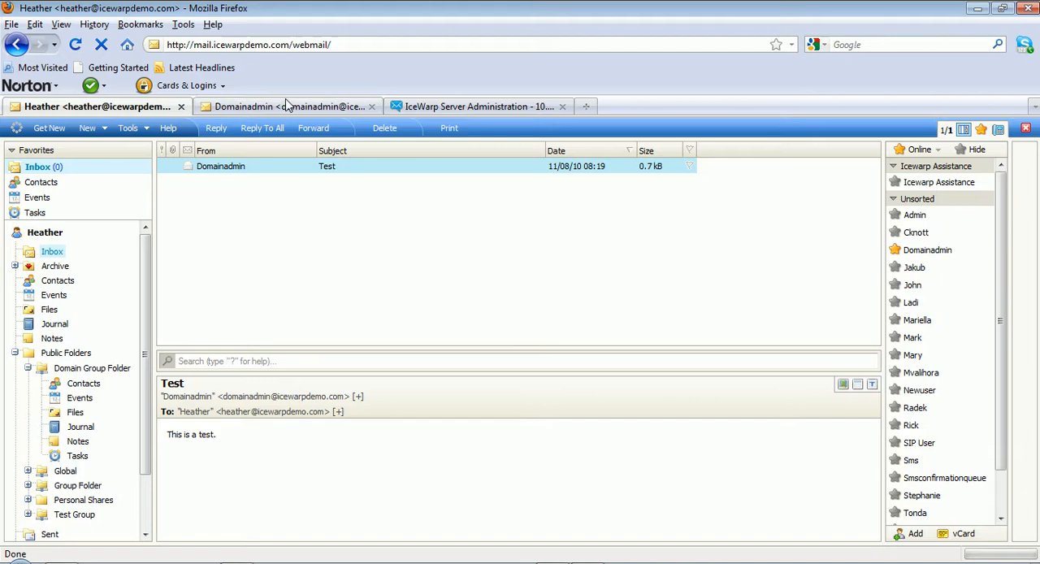
{"action": "left_click", "coordinate": [288, 106]}
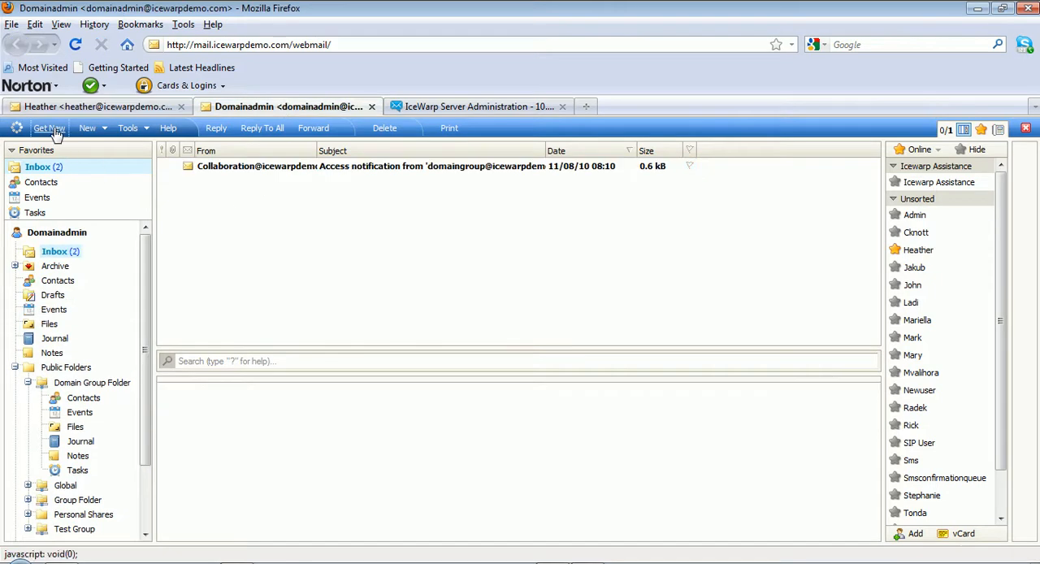